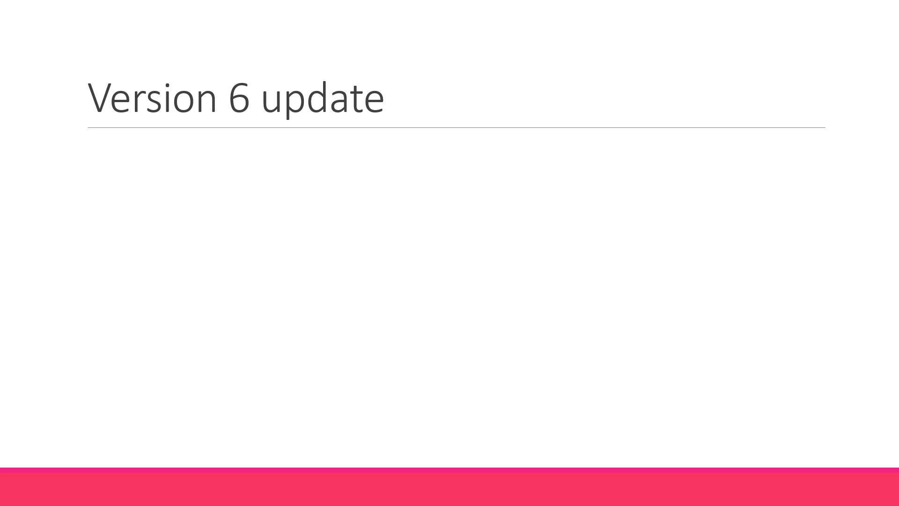
Add bullets on version 5.3 videos, 'Aug 11th 2020 – Version 6', and 'Improvements + New features'.
text(Initial set of videos were recorded with version 5.3)
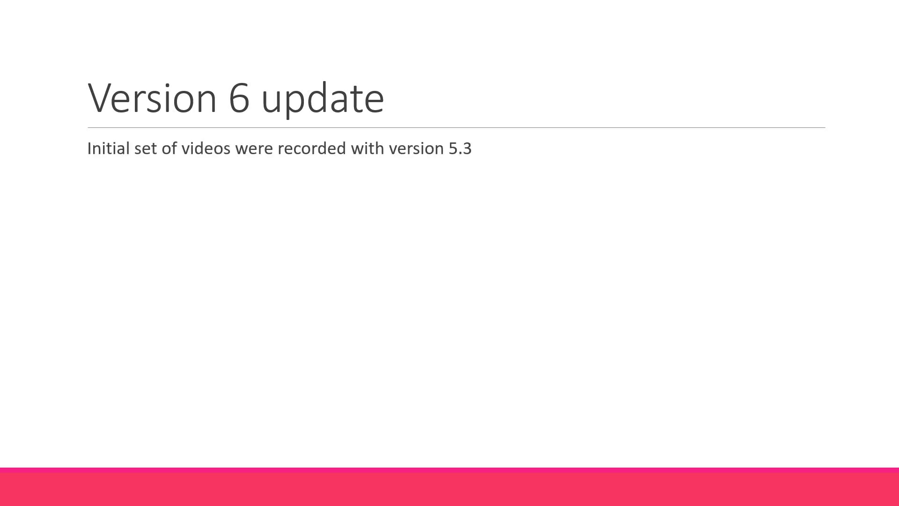
text(Aug 11th 2020 – Version 6)
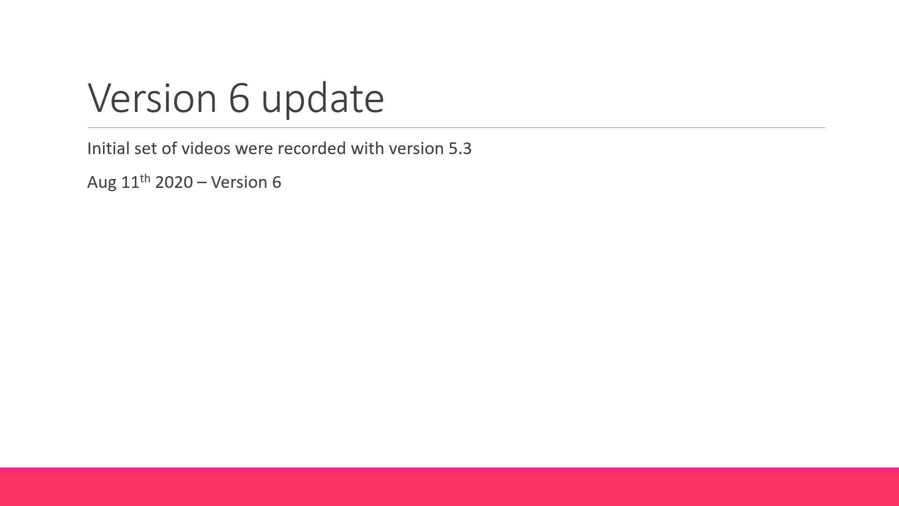
text(Improvements + New features)
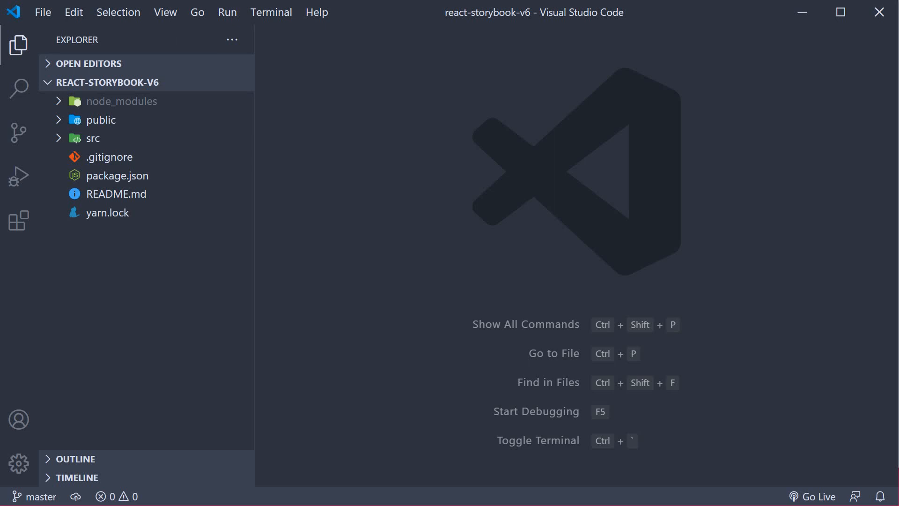
mouse_move(187, 289)
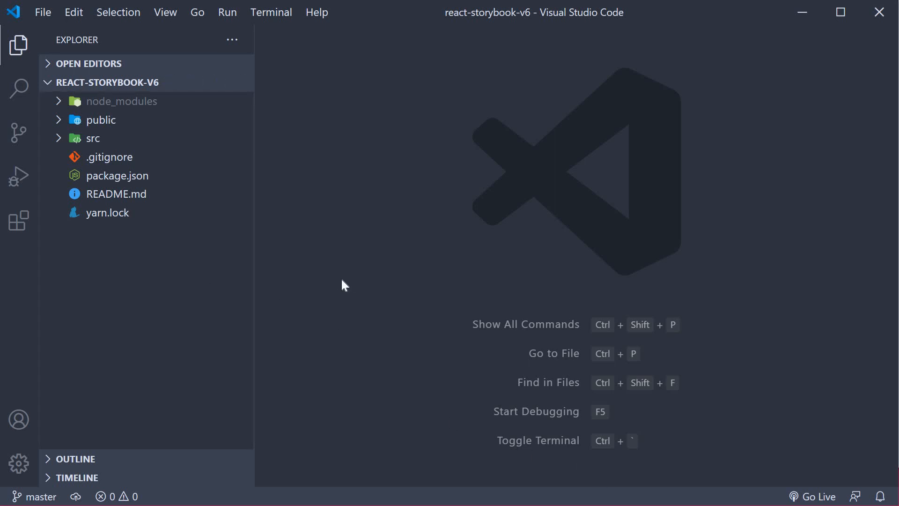
mouse_move(353, 283)
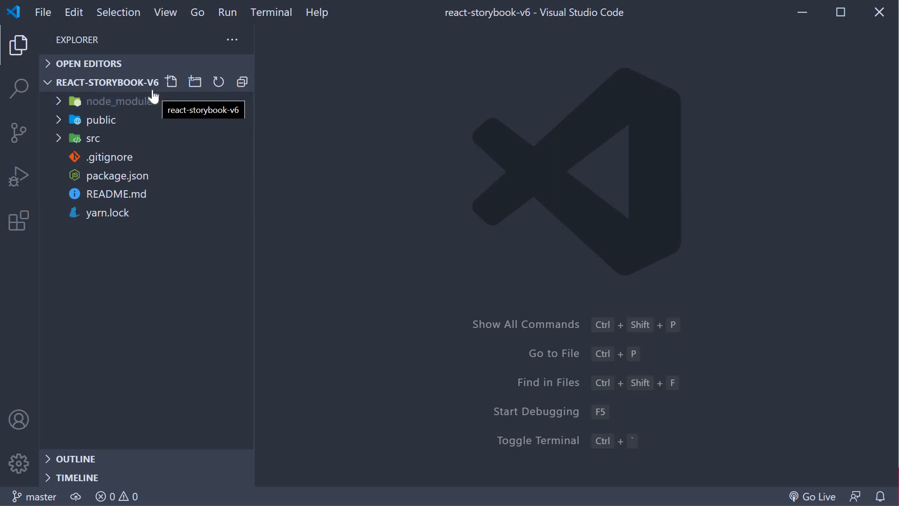
mouse_move(402, 233)
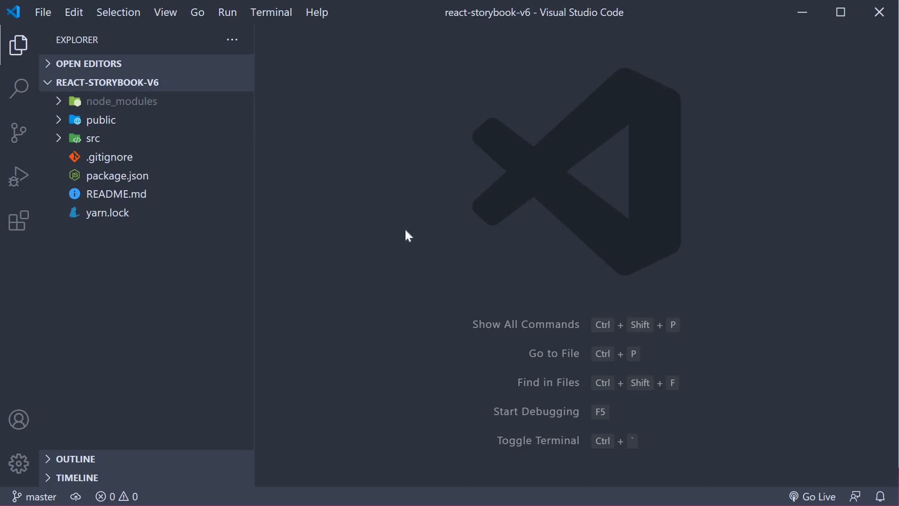
Run npx sb init in the integrated terminal to initialise Storybook.
key(ctrl+`)
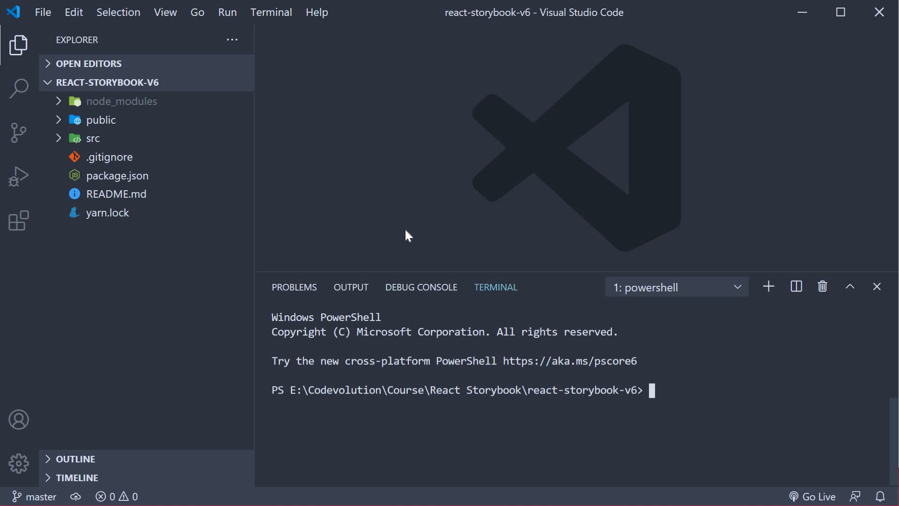
text(npx)
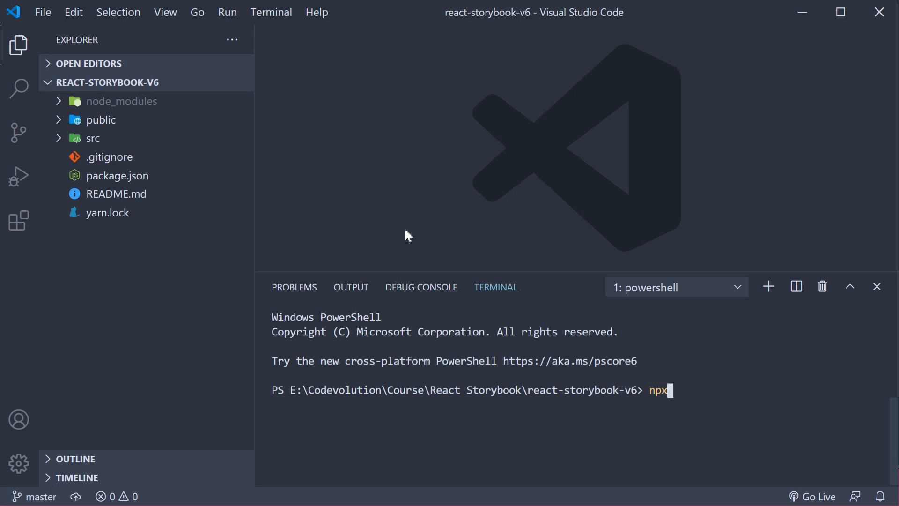
text(sb ini)
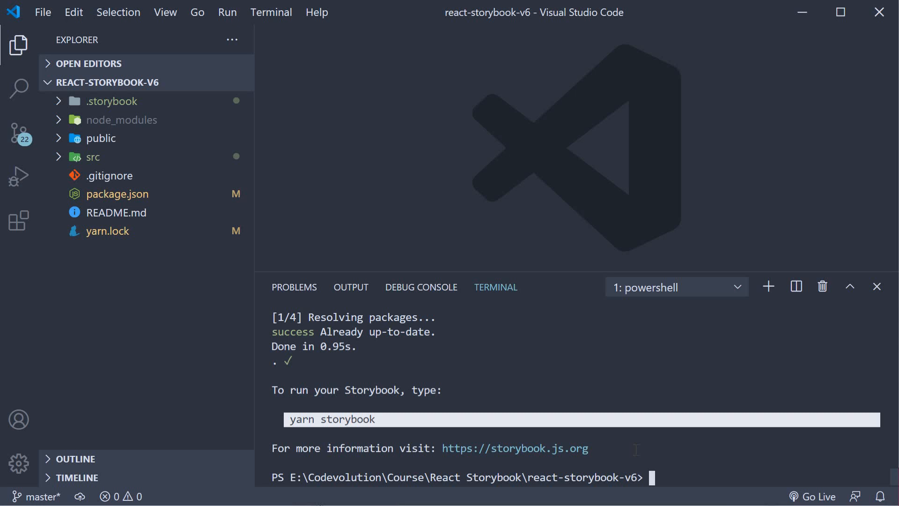
mouse_move(136, 283)
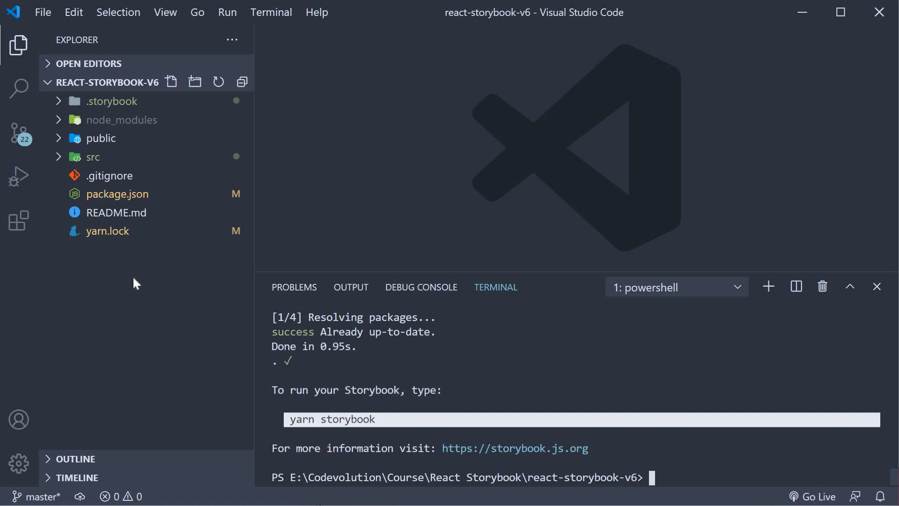
click(107, 231)
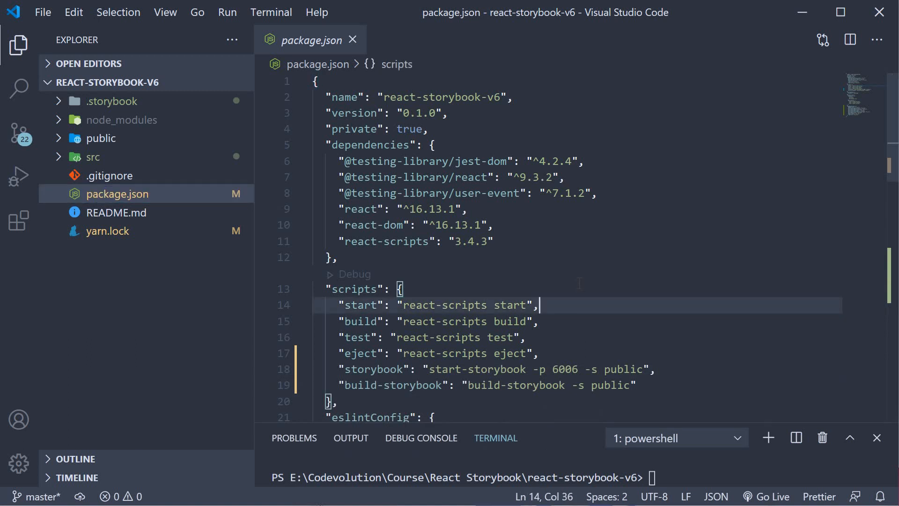
scroll(down, 3)
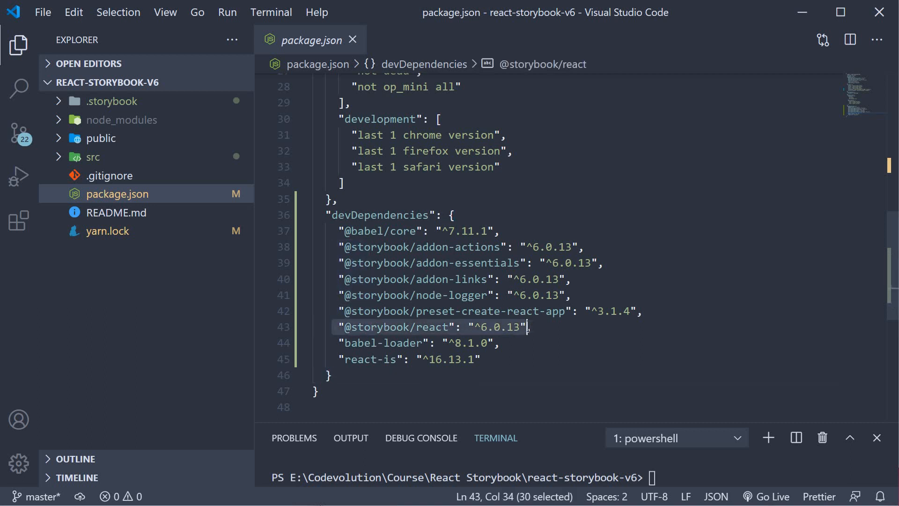
double_click(473, 311)
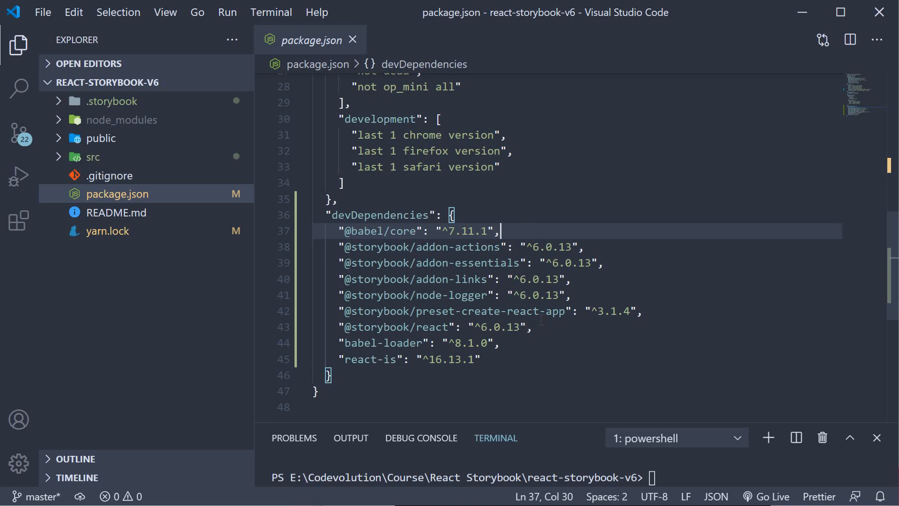
click(499, 343)
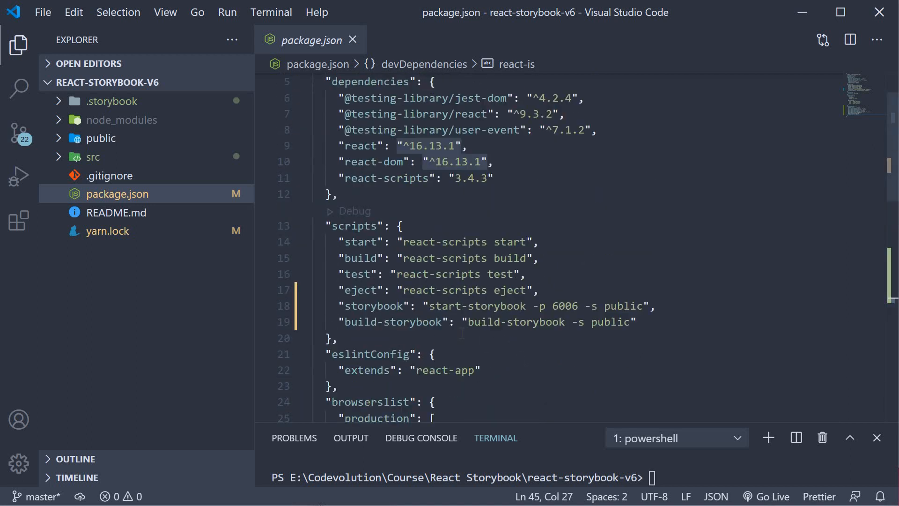
drag(343, 306, 644, 306)
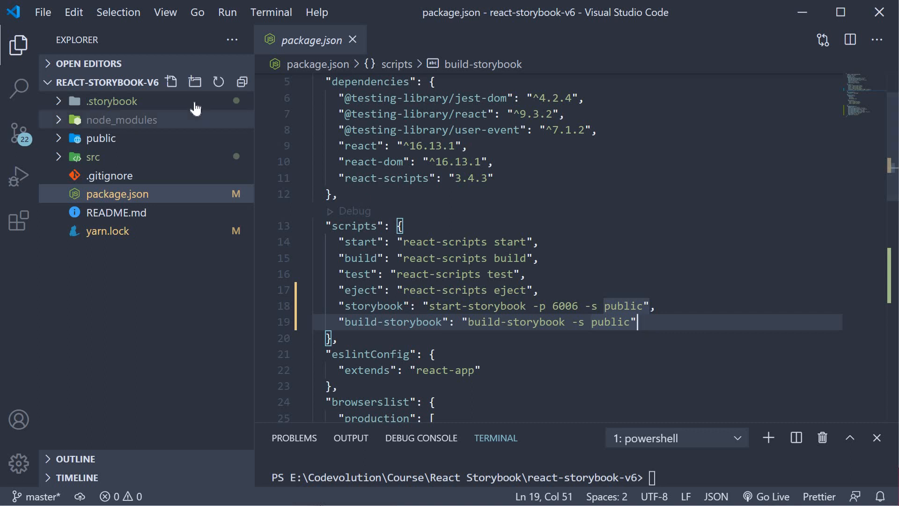
Open .storybook/main.js and review its src stories globs and three addons.
click(112, 101)
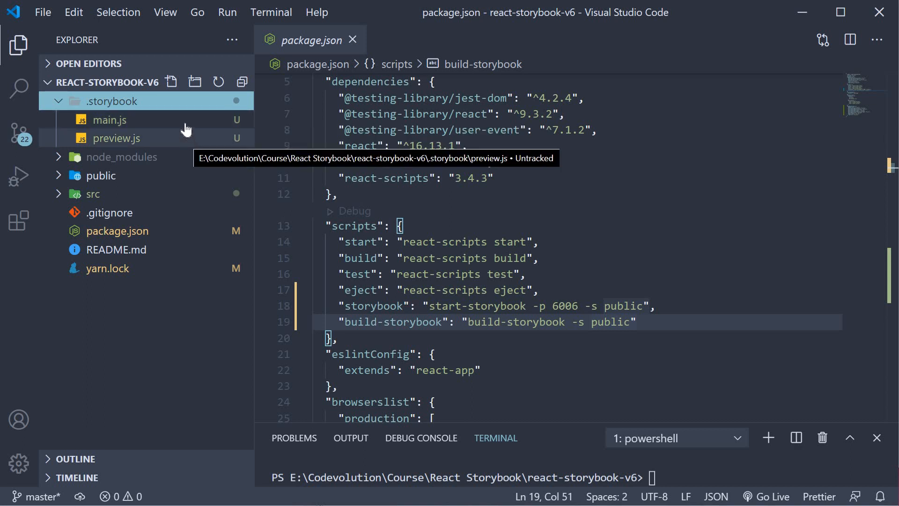
click(108, 119)
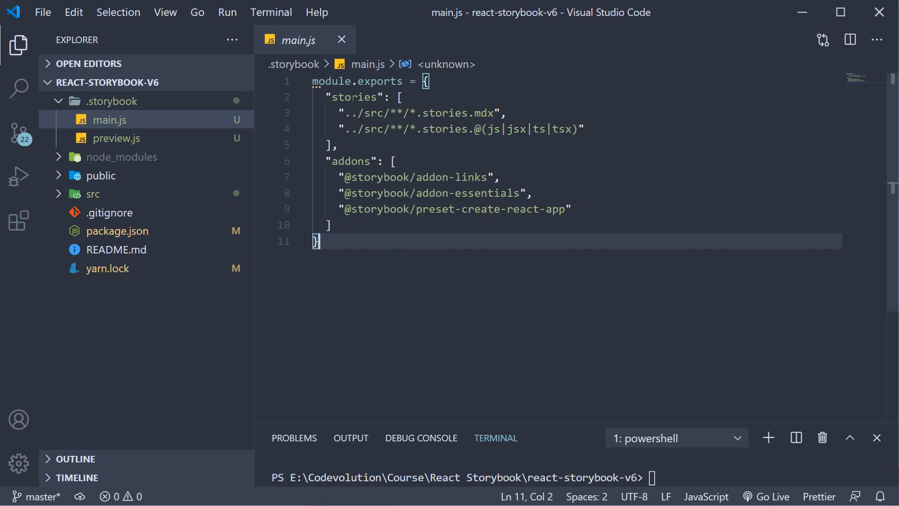
double_click(354, 97)
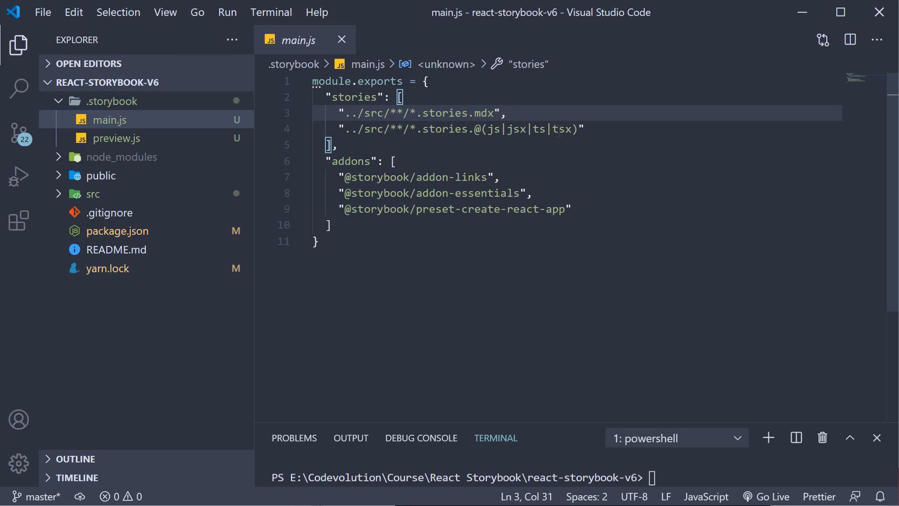
click(579, 128)
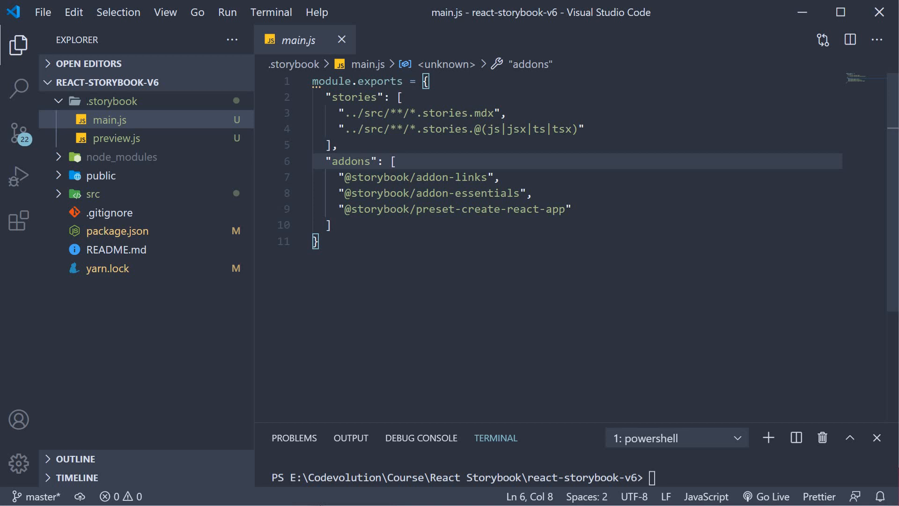
click(359, 161)
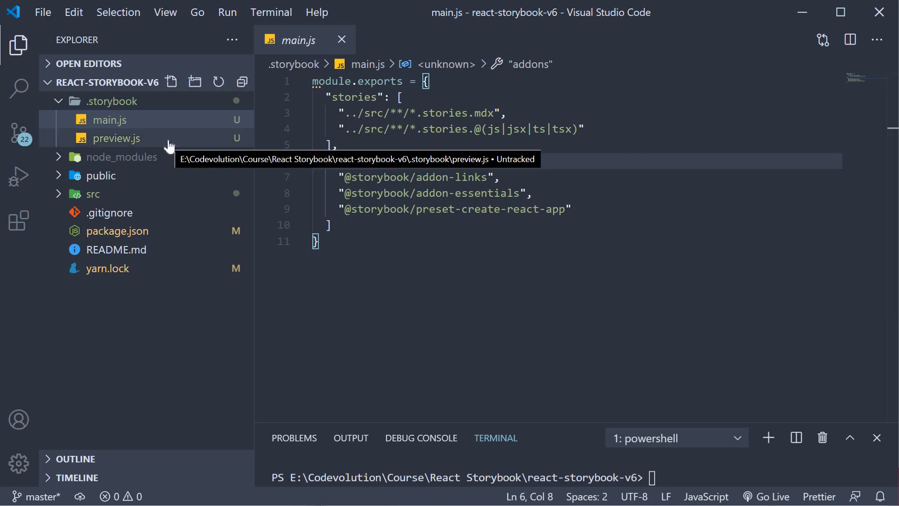
Open preview.js, glance at main.js, then return to preview.js's actions argTypesRegex.
click(117, 138)
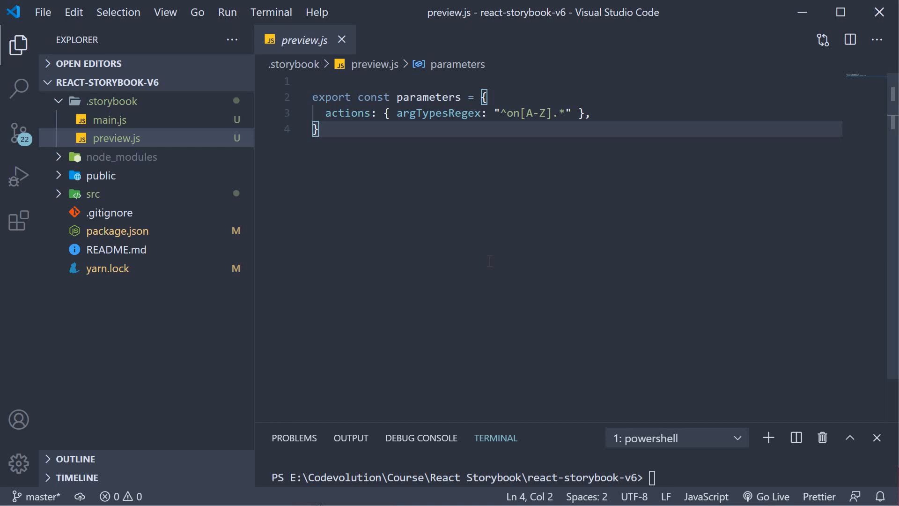
mouse_move(258, 143)
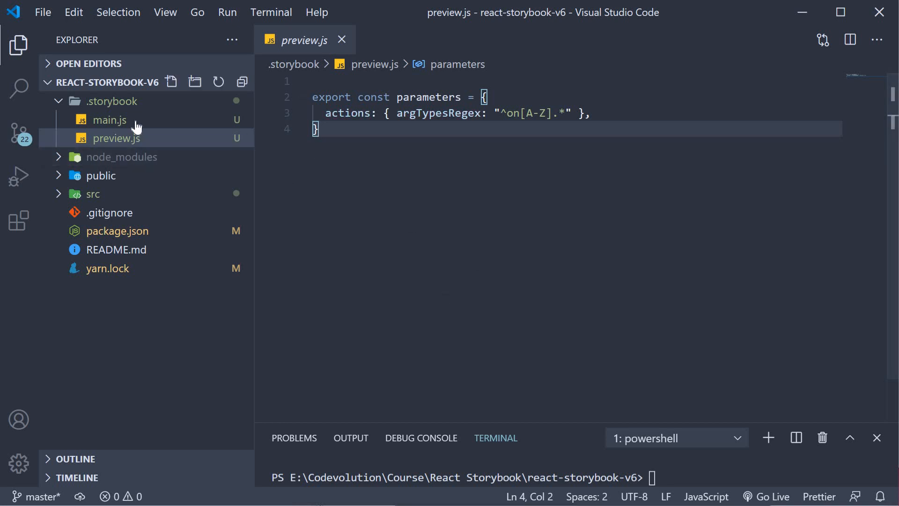
click(109, 120)
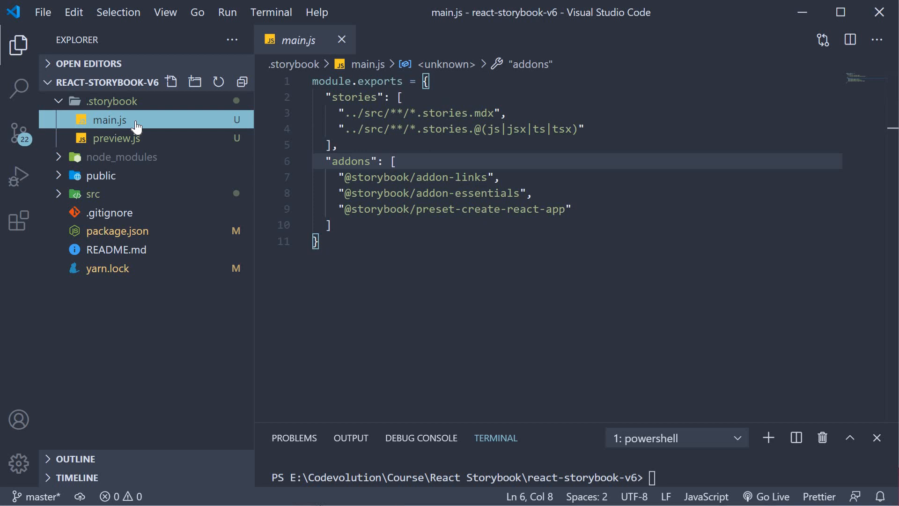
click(117, 138)
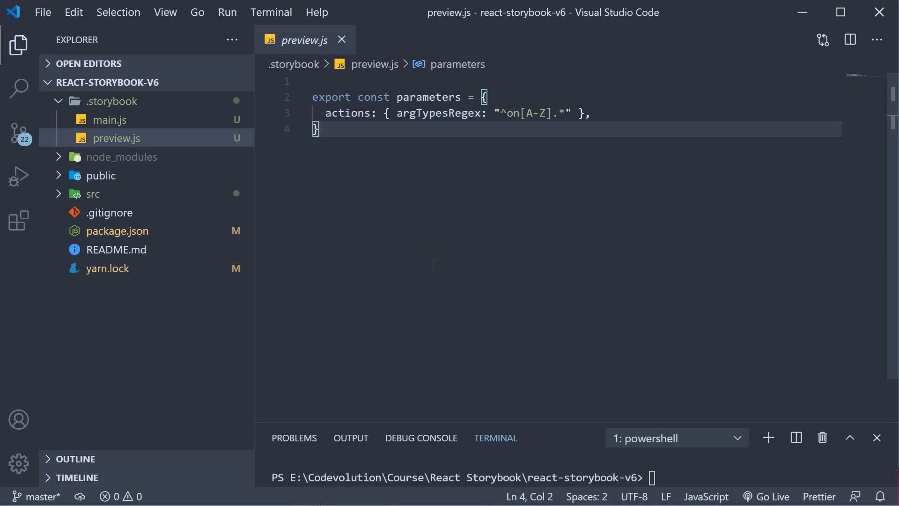
mouse_move(120, 157)
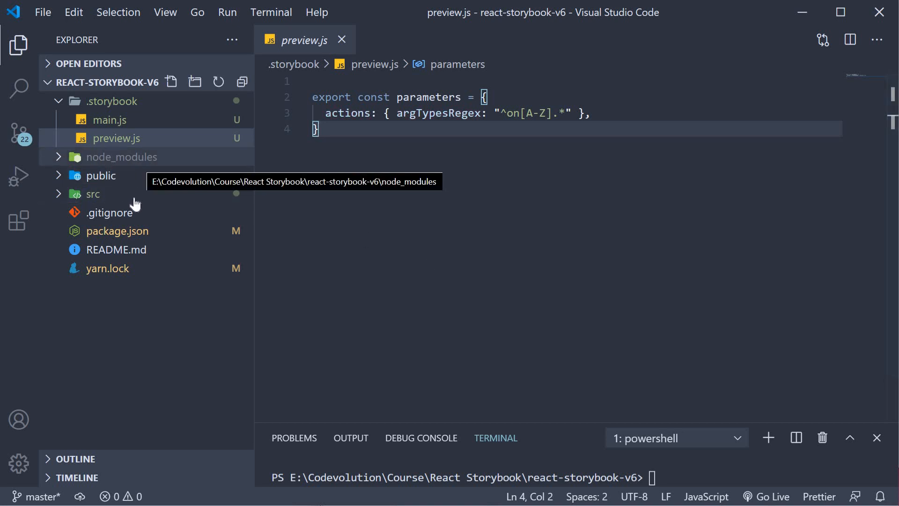
Expand src/stories to list the Button, Header, Page and Introduction story files.
click(92, 193)
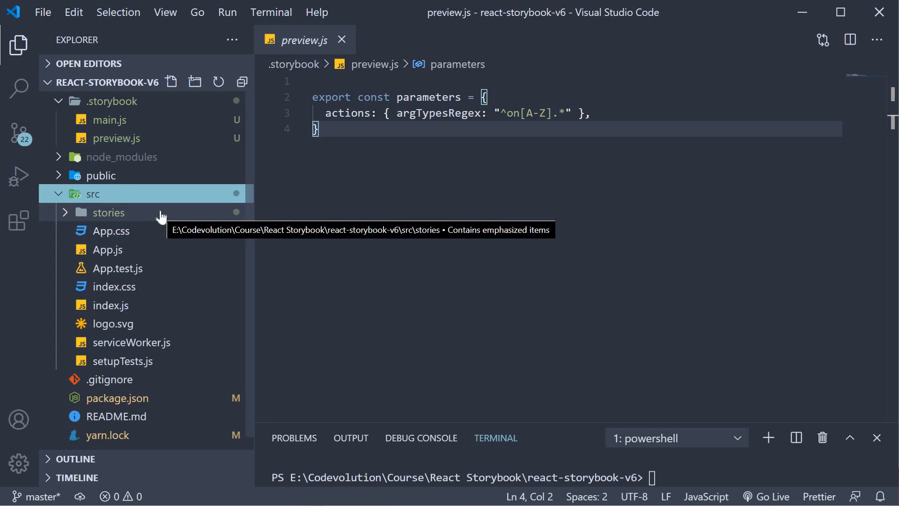
click(109, 212)
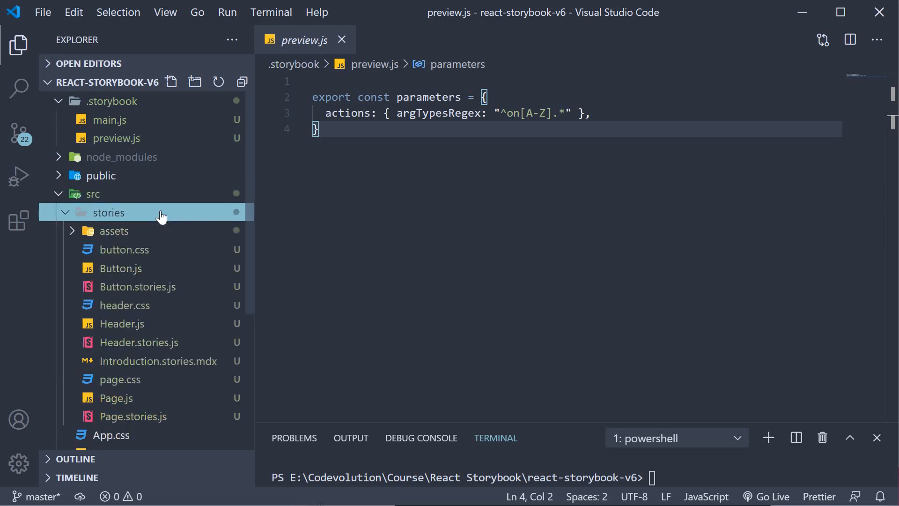
mouse_move(159, 207)
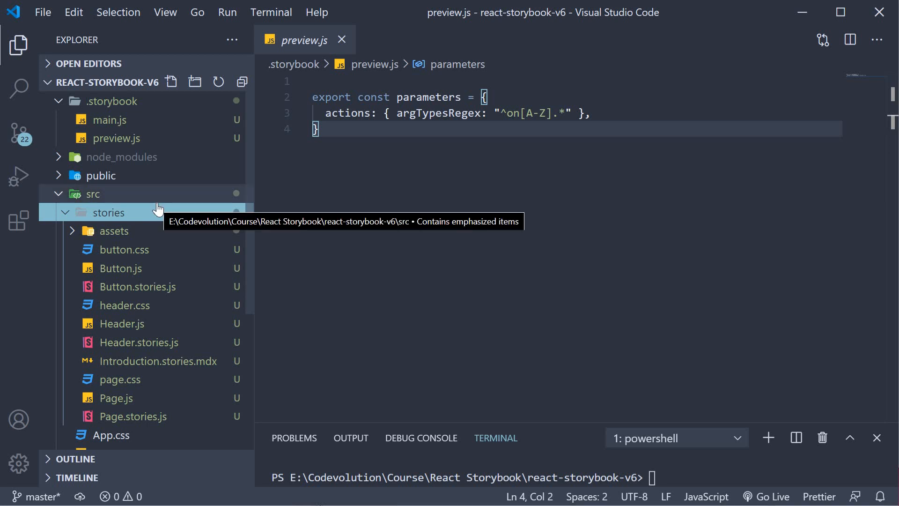
scroll(down, 3)
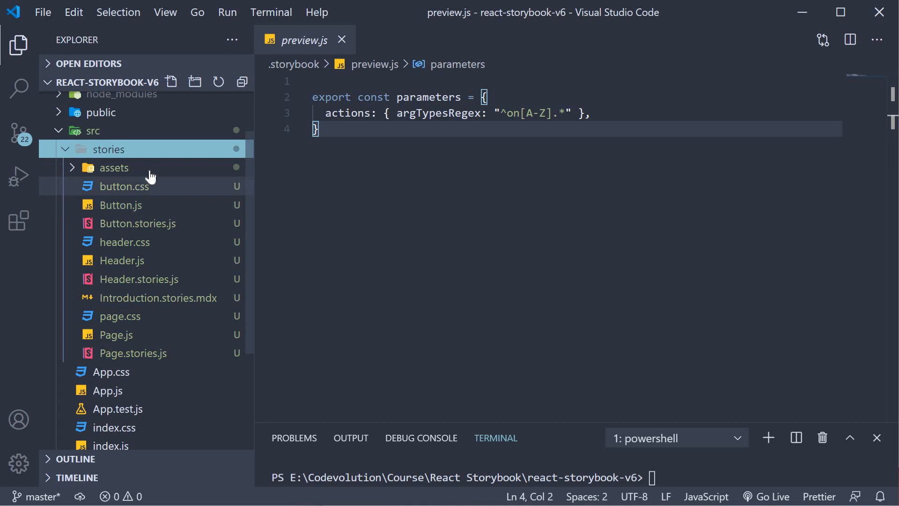
Open Introduction.stories.mdx from src/stories, then close its tab.
click(114, 168)
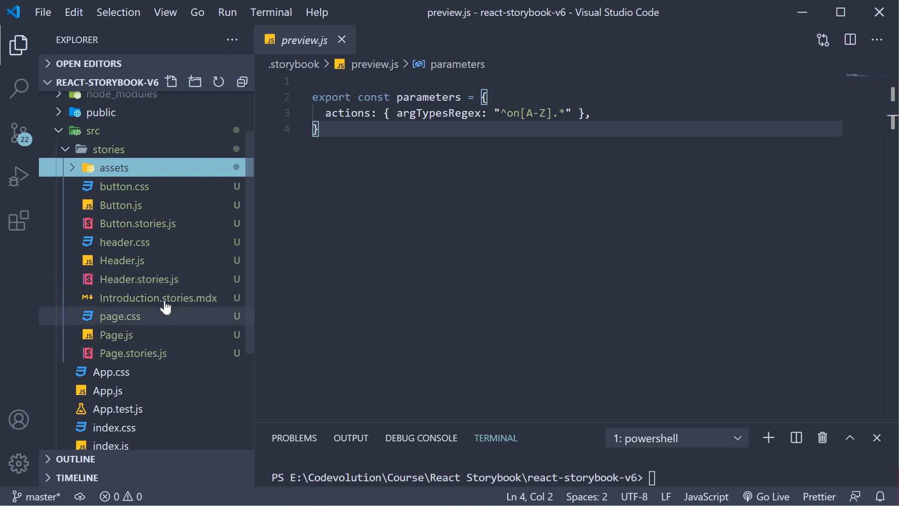
click(158, 298)
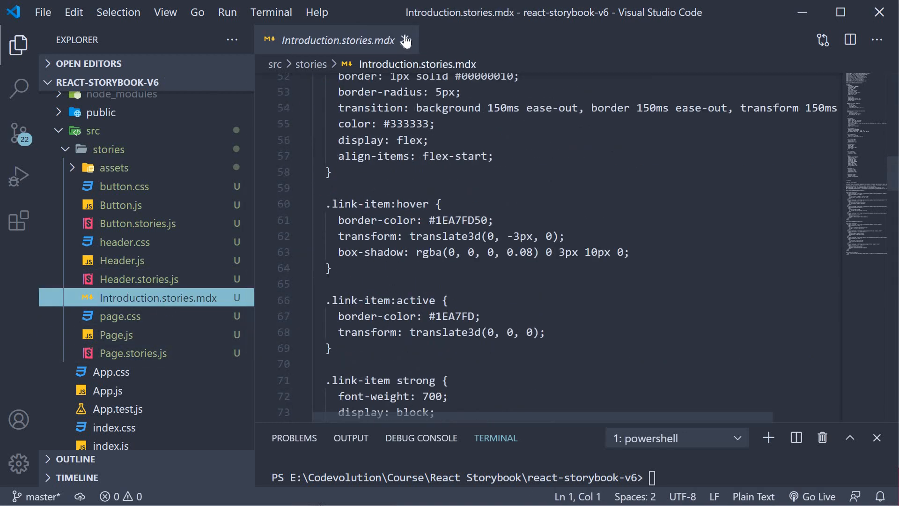
mouse_move(405, 40)
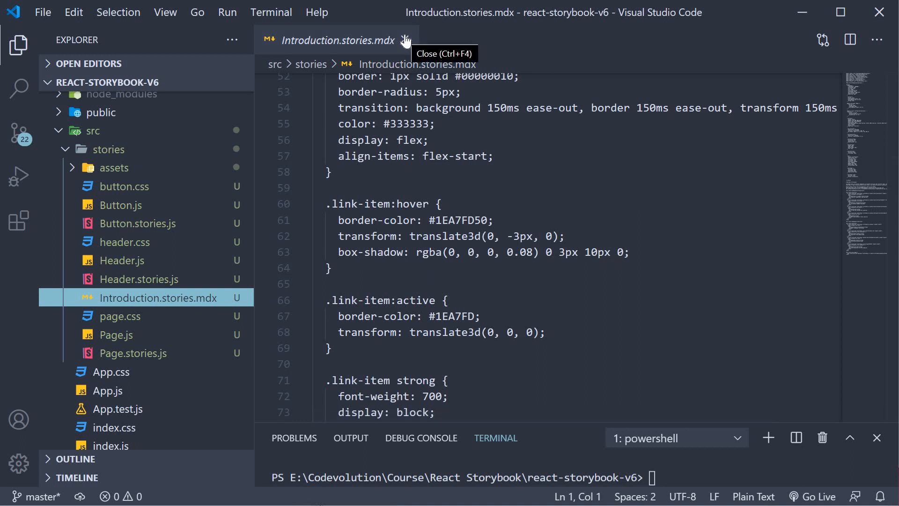
click(405, 40)
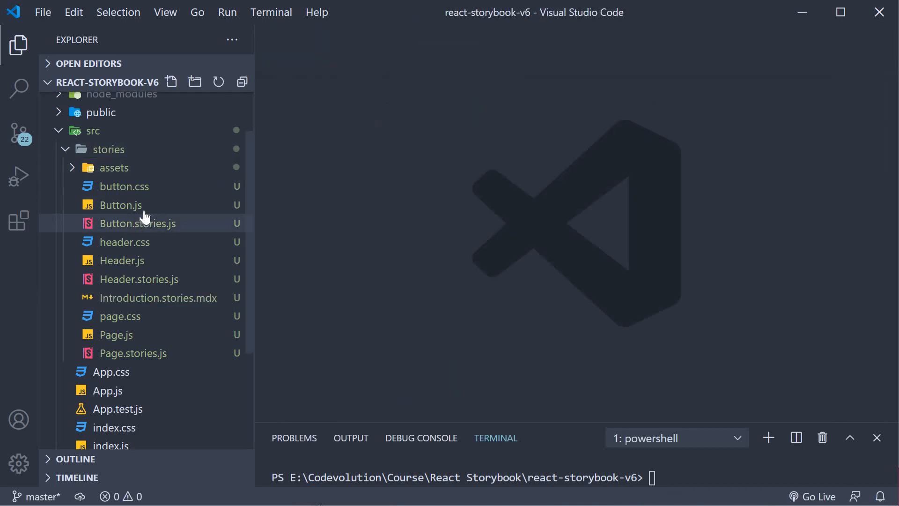
mouse_move(120, 205)
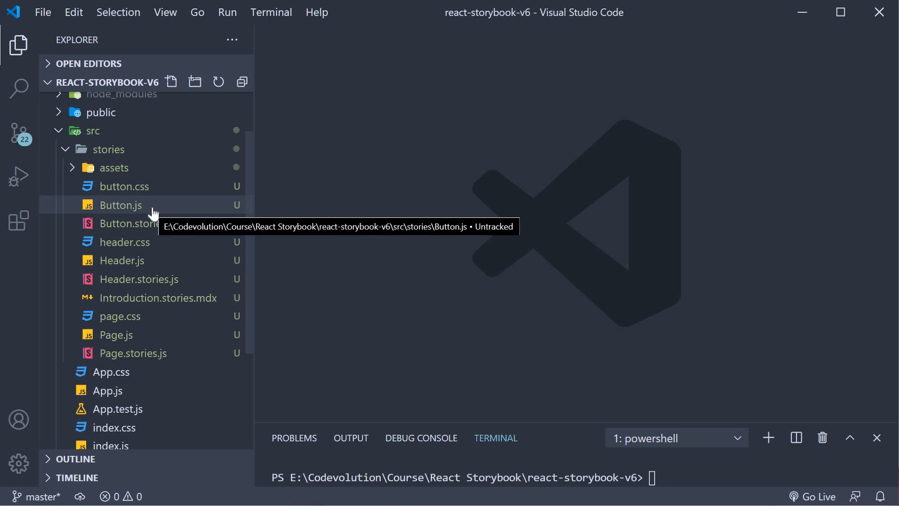
Open the Button.js, Header.js and Page.js component files in turn.
click(120, 205)
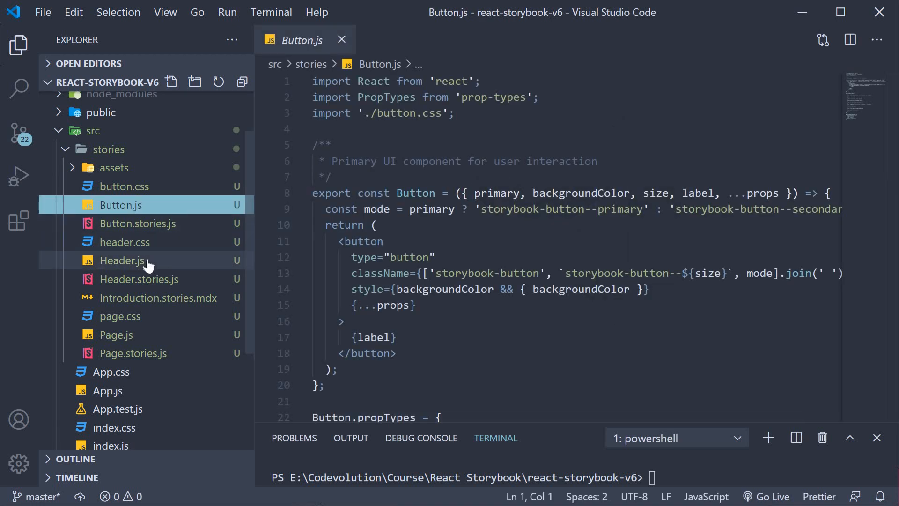
click(122, 260)
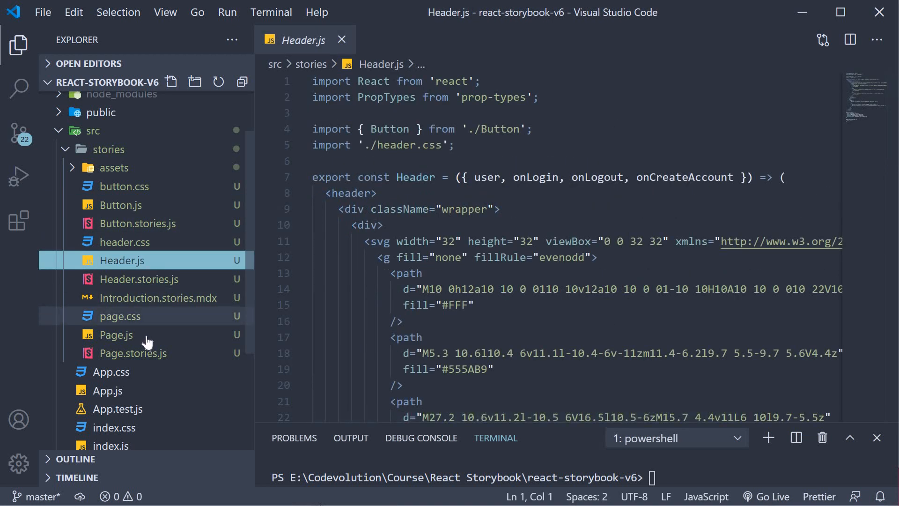
click(117, 334)
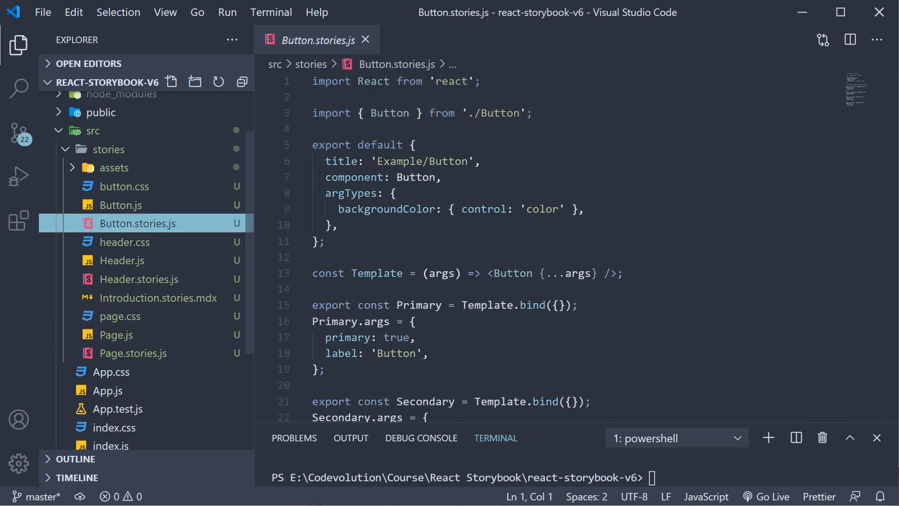
mouse_move(143, 223)
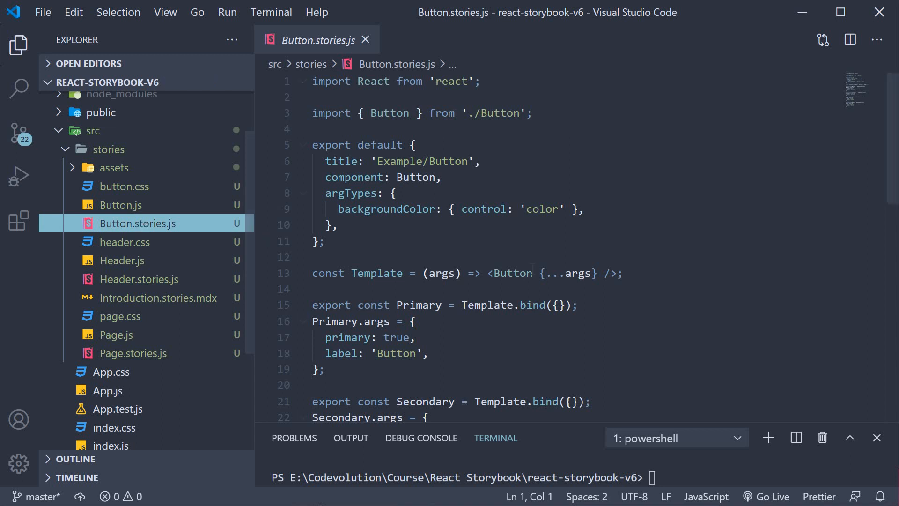
click(510, 273)
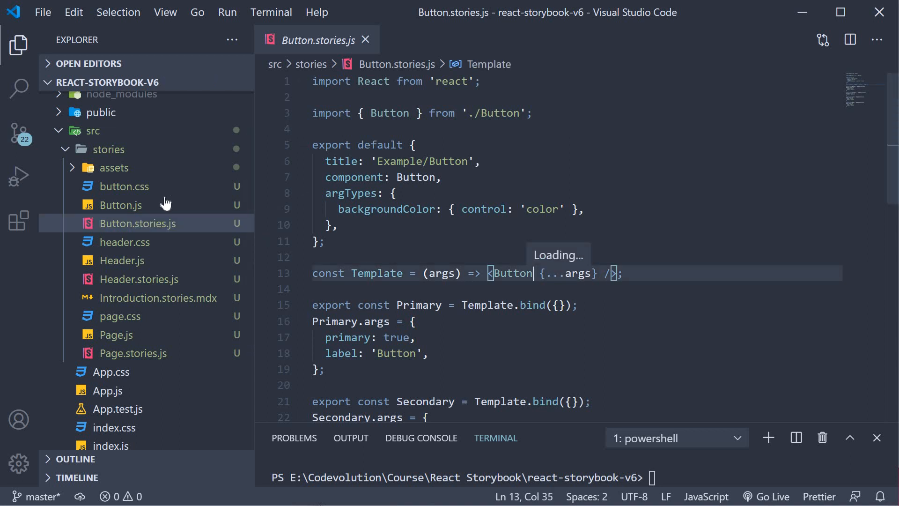
click(120, 205)
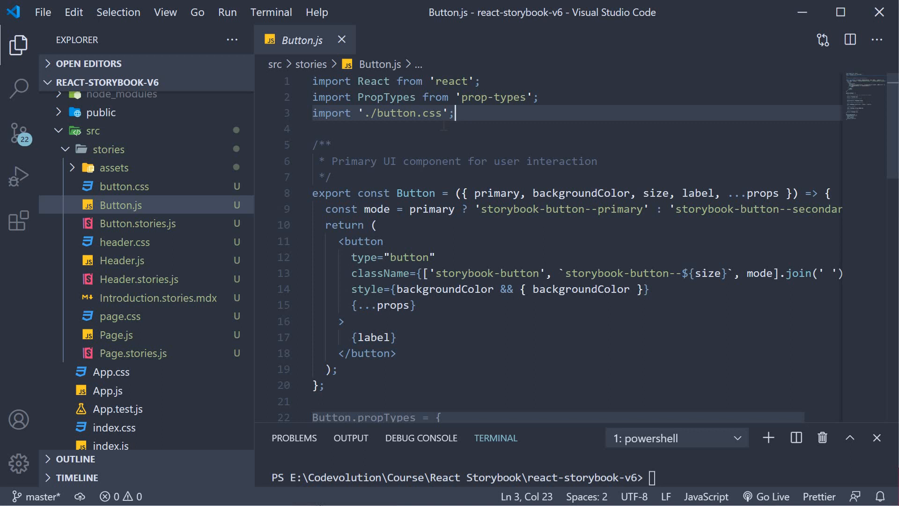
click(137, 223)
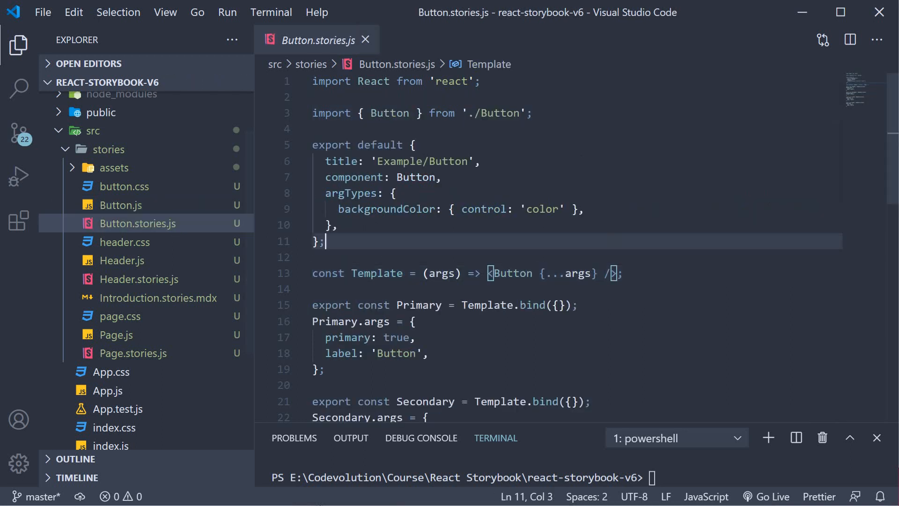
double_click(391, 113)
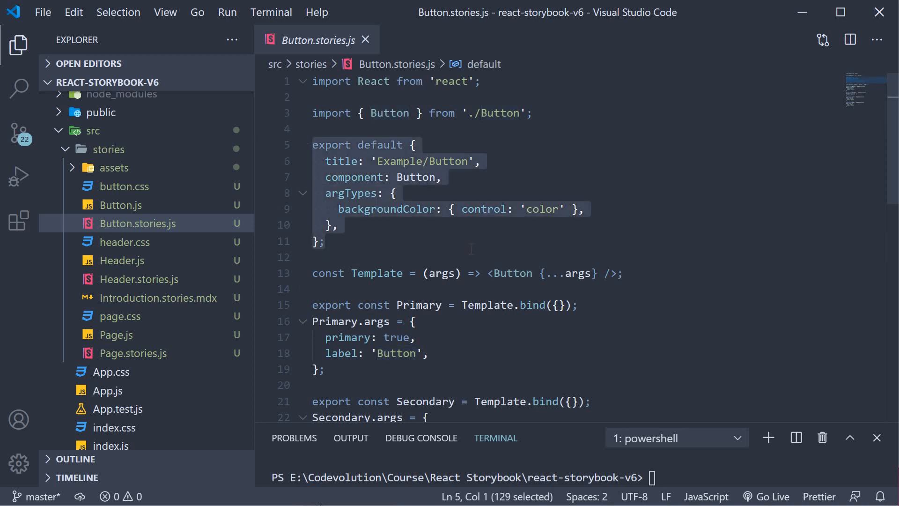
scroll(down, 3)
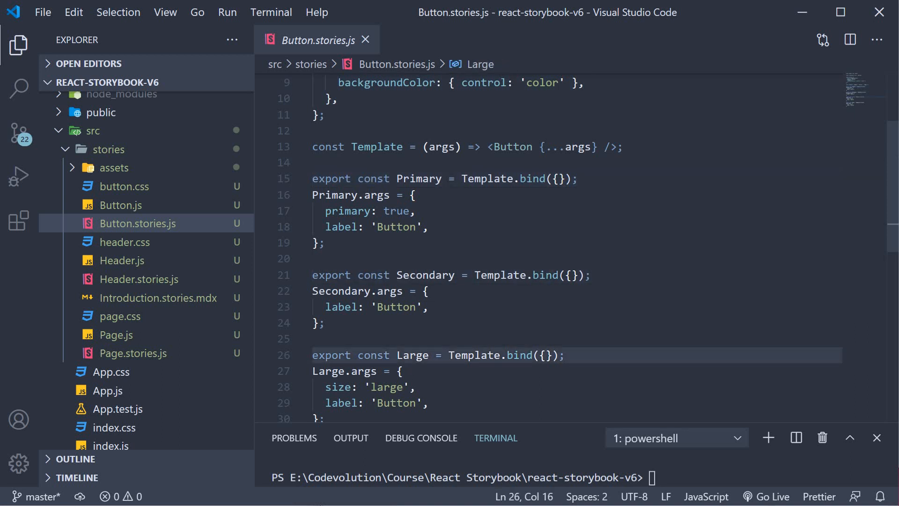
double_click(412, 355)
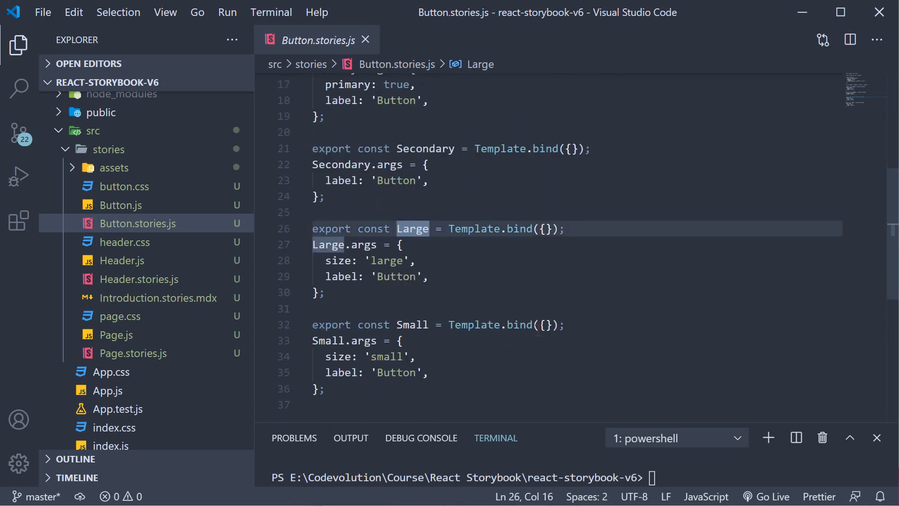
click(544, 324)
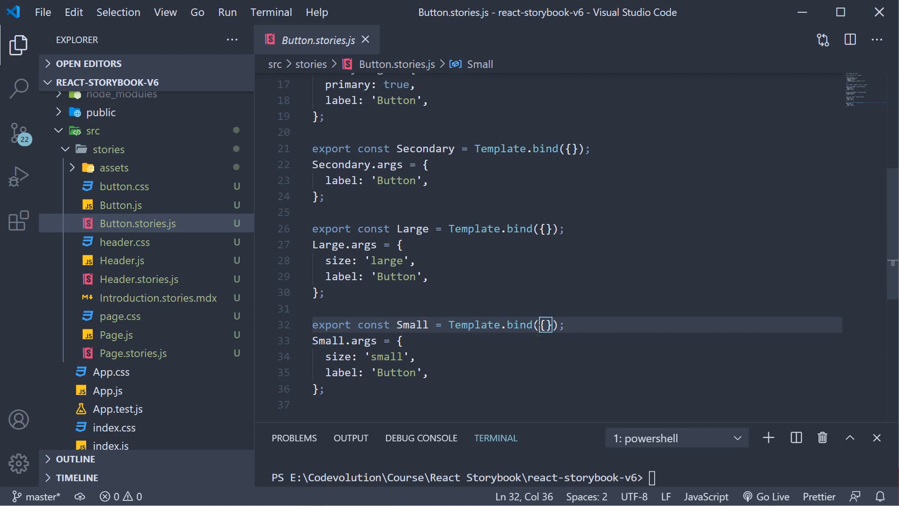
mouse_move(609, 431)
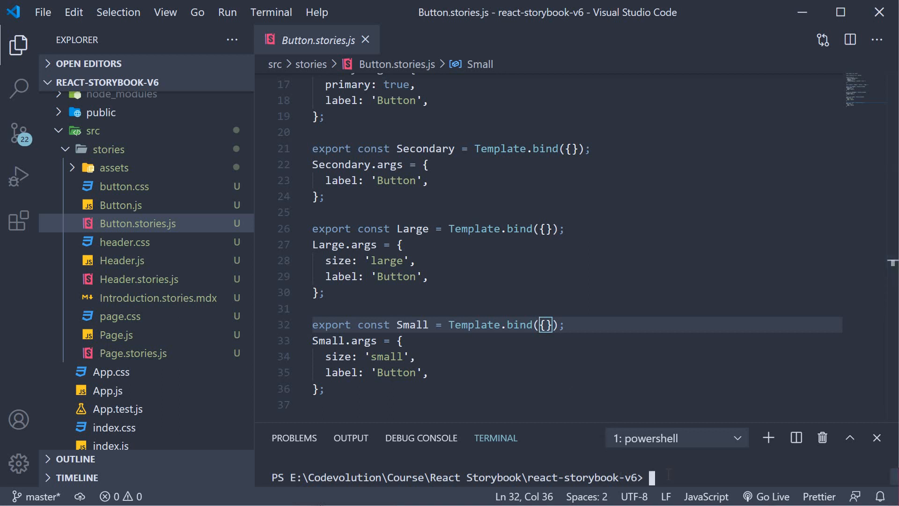
Run yarn storybook in the integrated terminal to start the dev server.
text(yarn story)
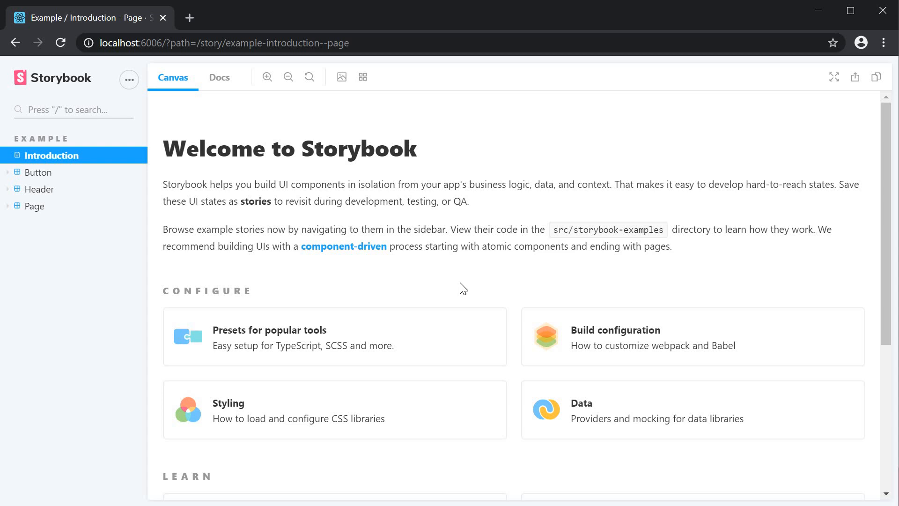
mouse_move(467, 286)
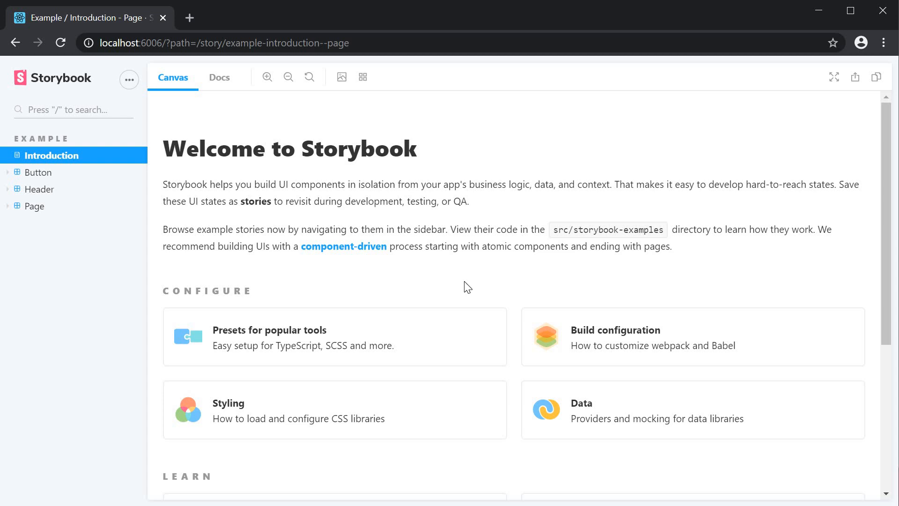
Scroll through the Welcome to Storybook introduction page at localhost:6006.
scroll(down, 3)
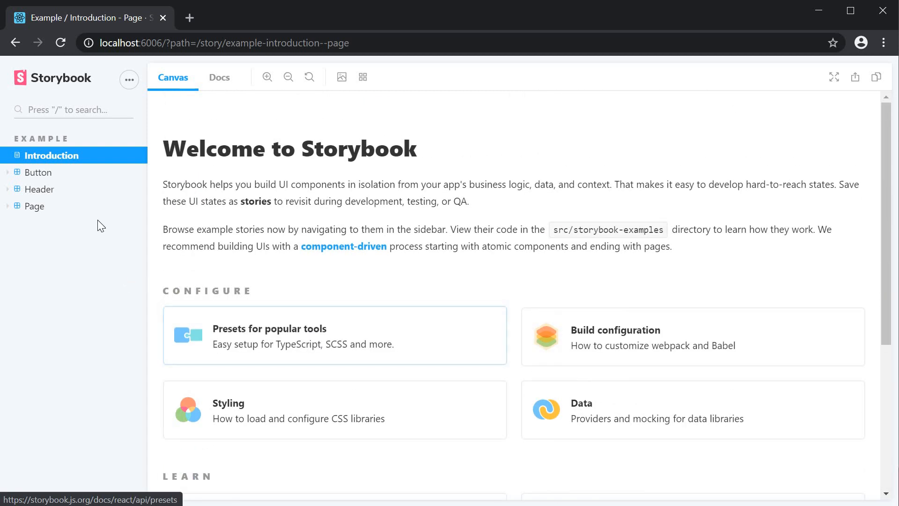
mouse_move(86, 186)
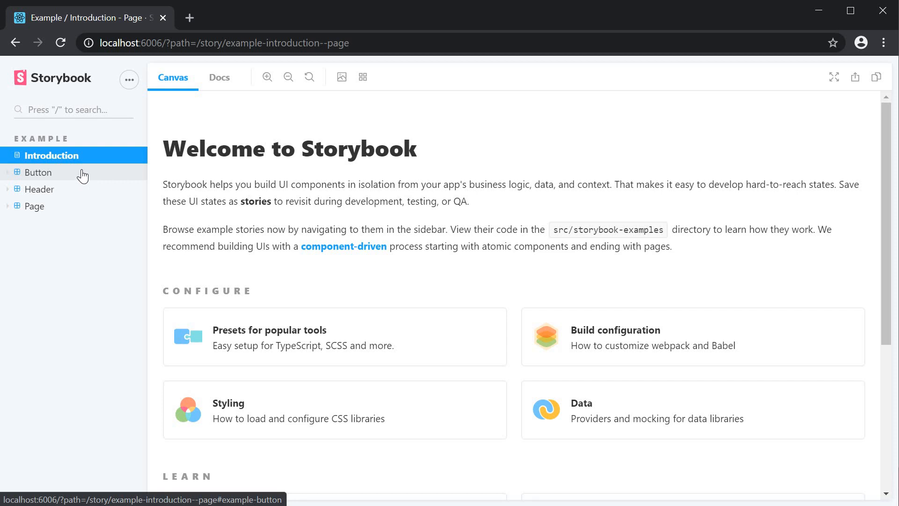
mouse_move(85, 203)
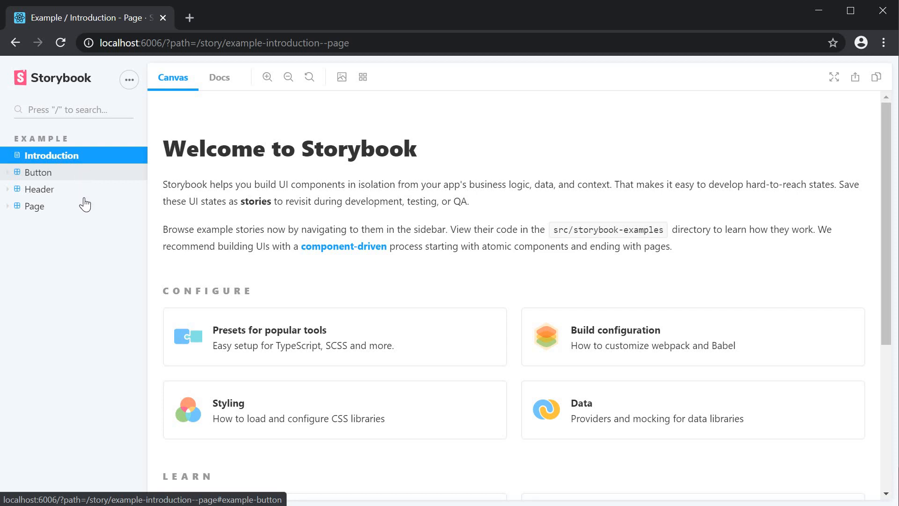
Browse the Button stories Primary, Secondary, Large and Small, then Page Logged In and Logged Out.
click(38, 172)
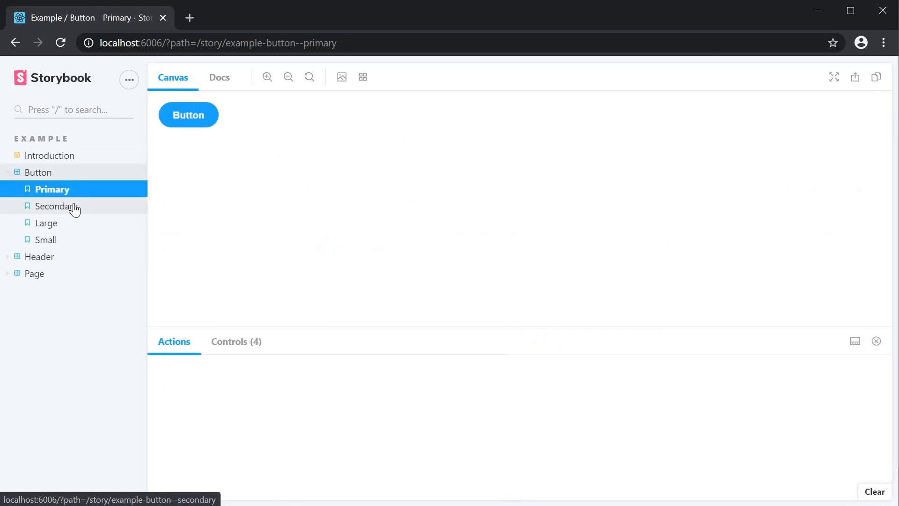
click(57, 206)
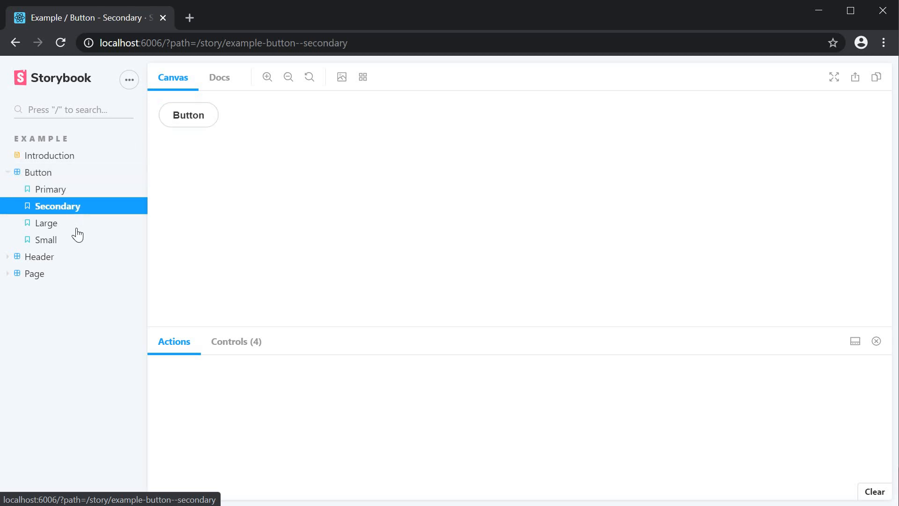
click(47, 222)
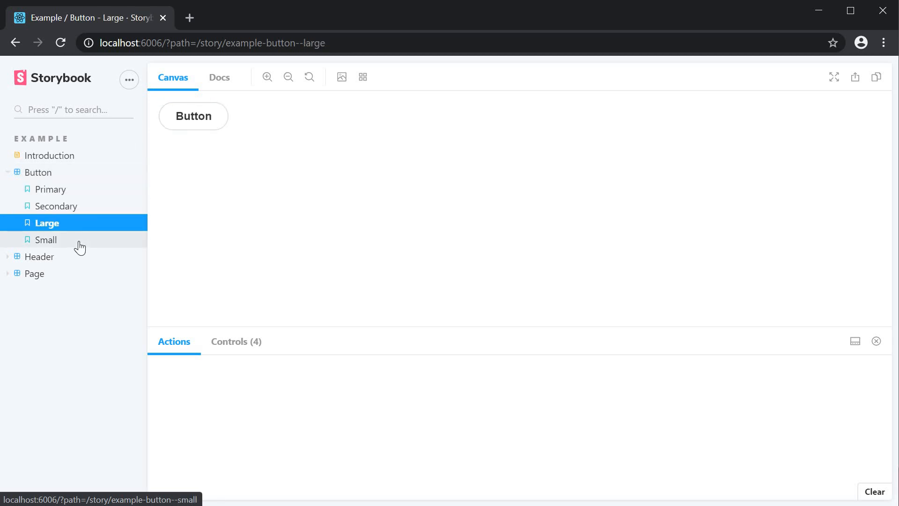
click(44, 239)
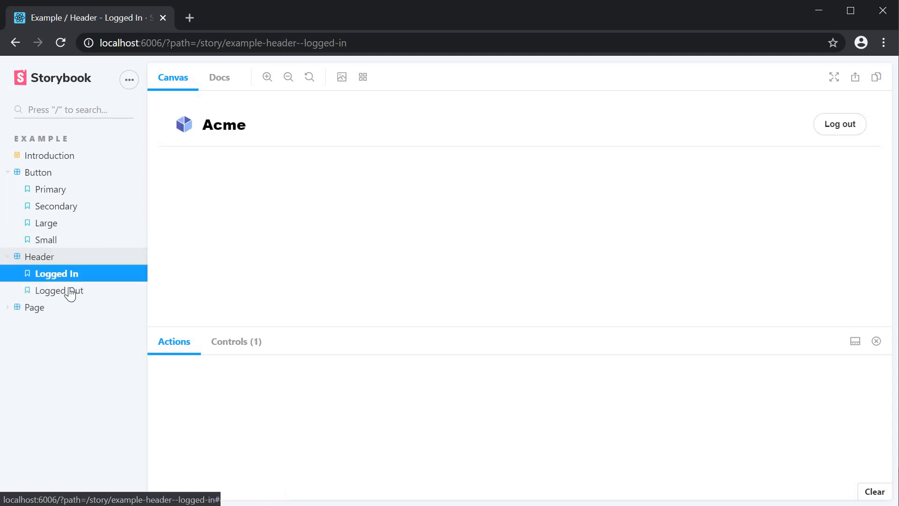
click(56, 324)
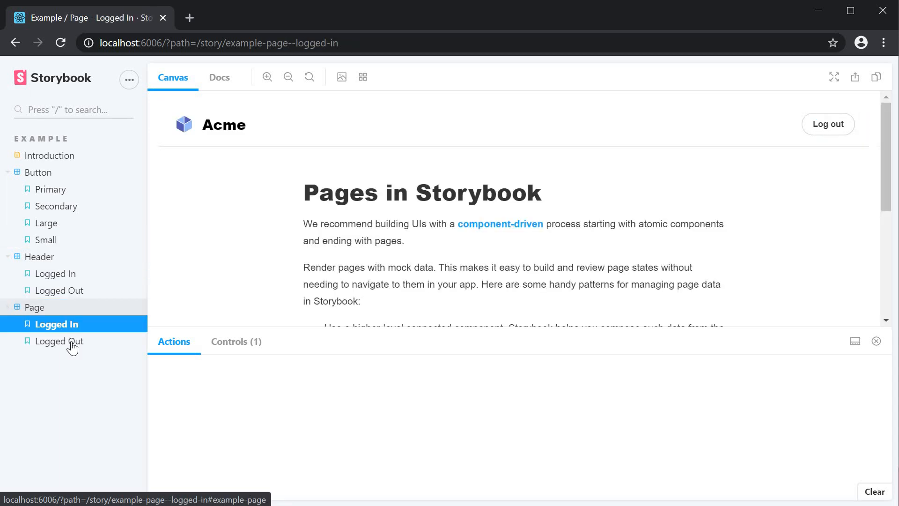
click(59, 341)
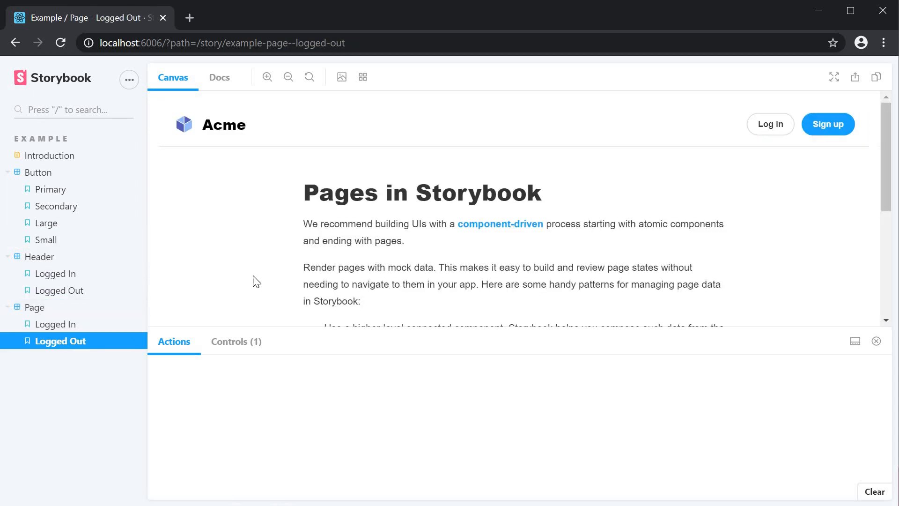